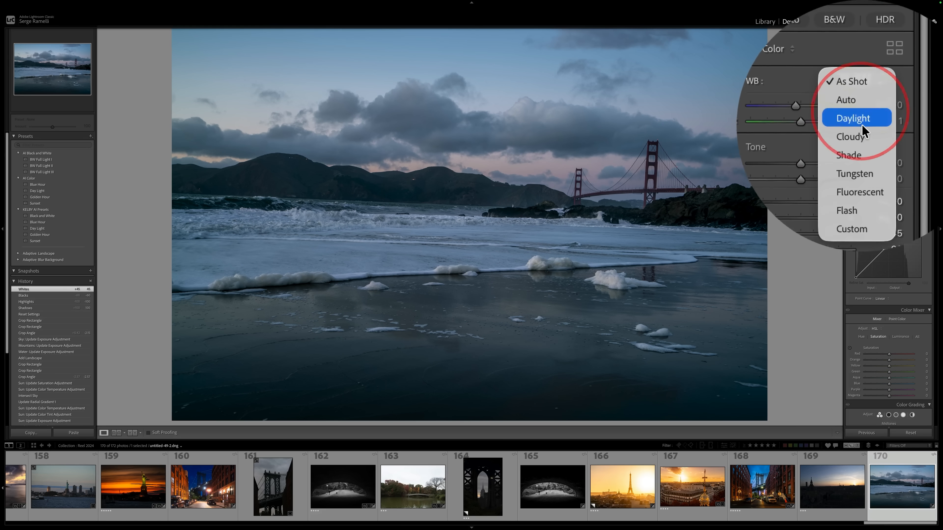
Step: Set white balance to Shade, raise Tint to about +28 and lift the overall tone
click(848, 155)
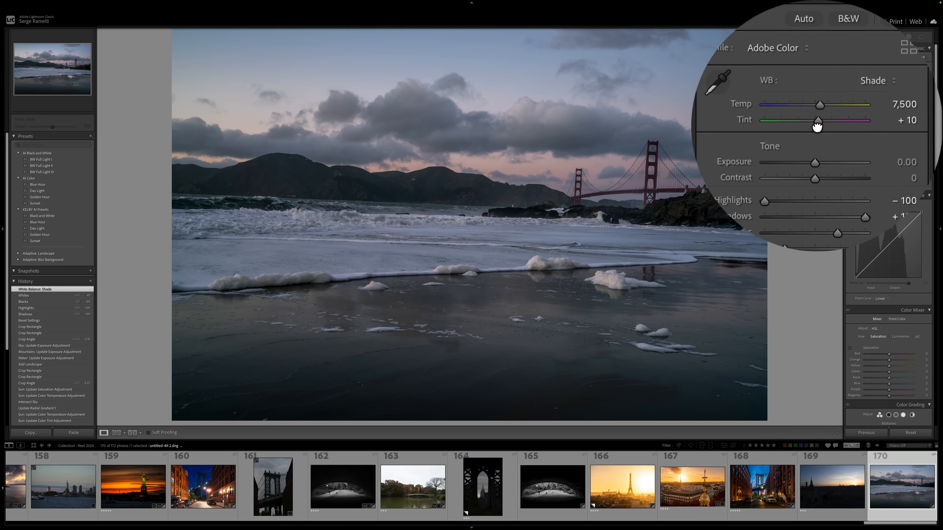
drag(817, 120, 815, 70)
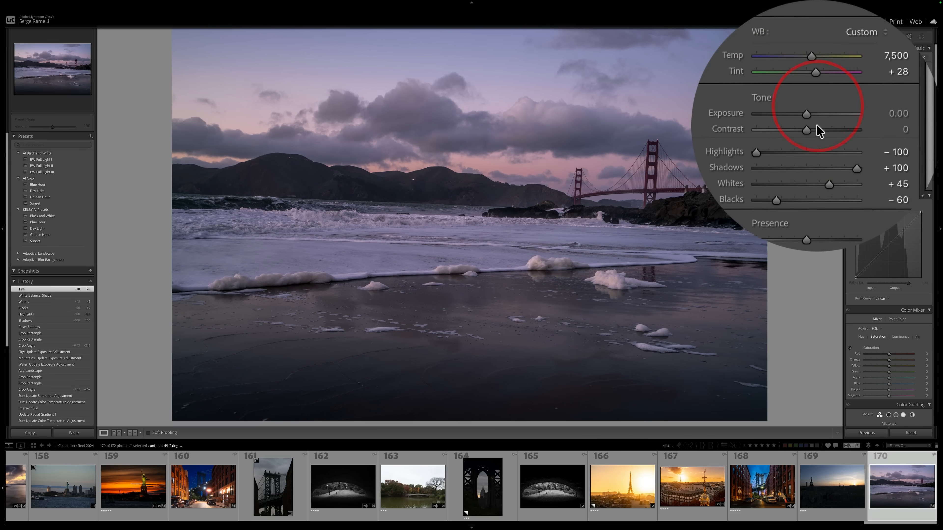
drag(807, 130, 838, 130)
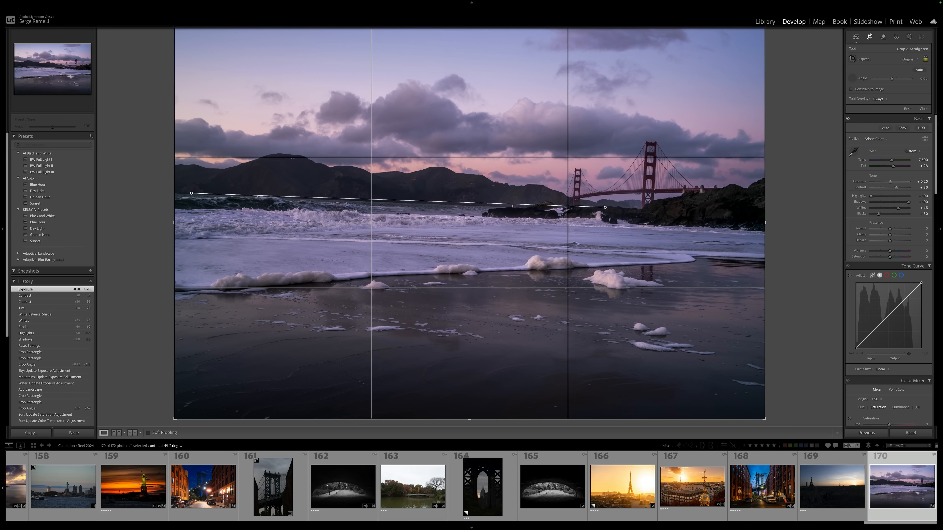
Step: Straighten the photo along the horizon line and crop it to a 16 x 9 aspect
drag(191, 193, 604, 207)
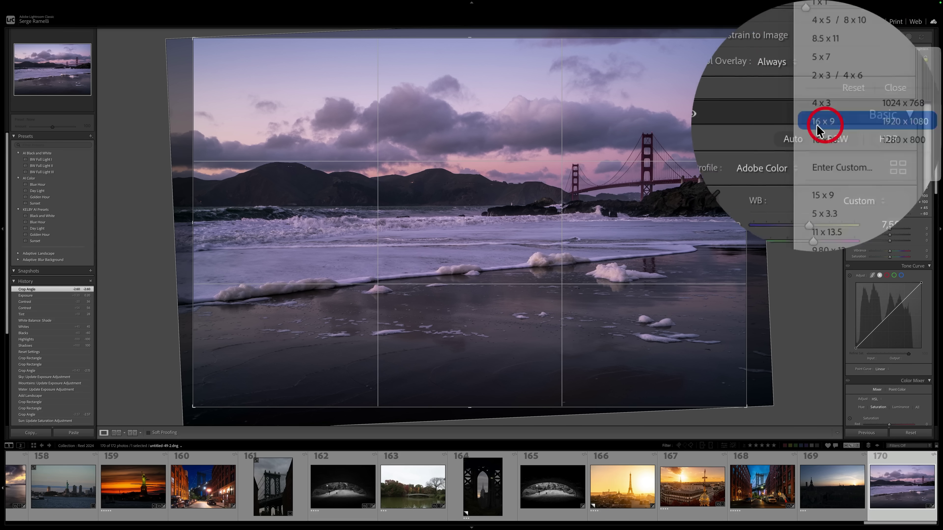
click(823, 121)
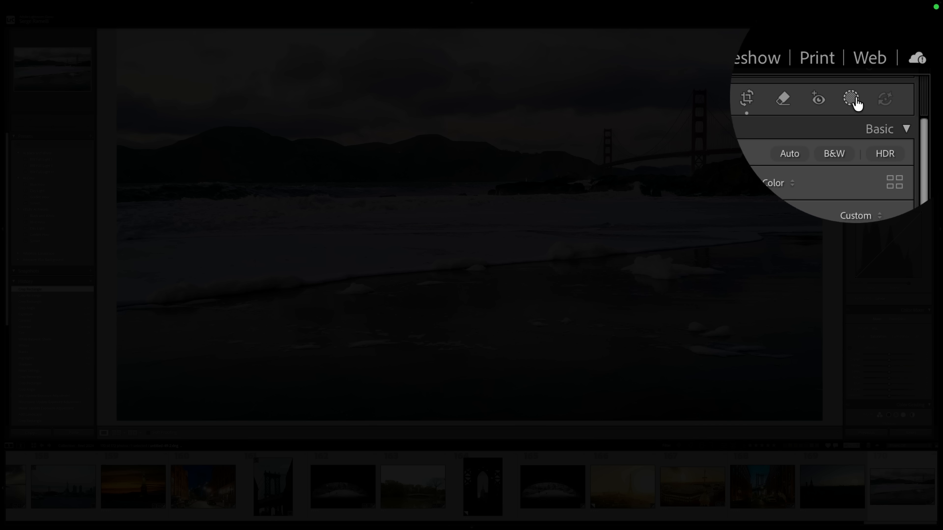
Step: Detect the landscape and create separate Sky, Mountains and Water masks
click(850, 99)
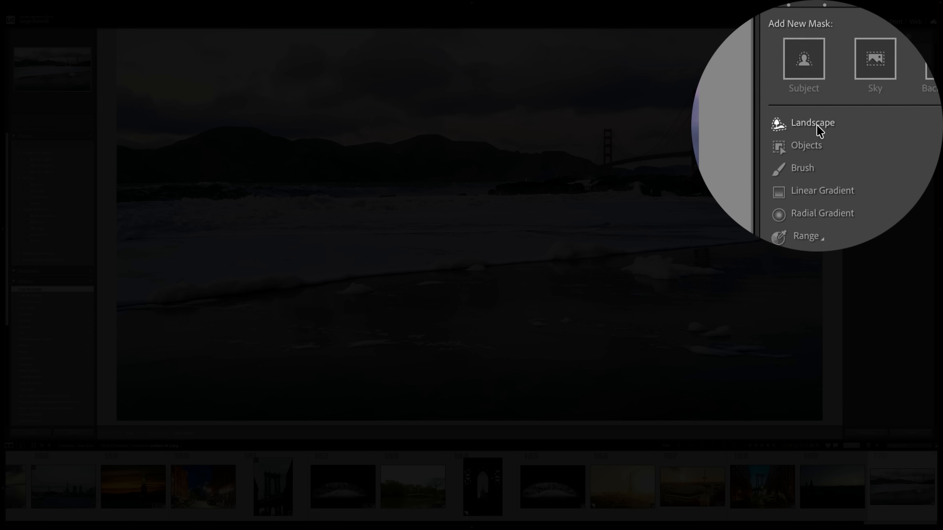
click(813, 123)
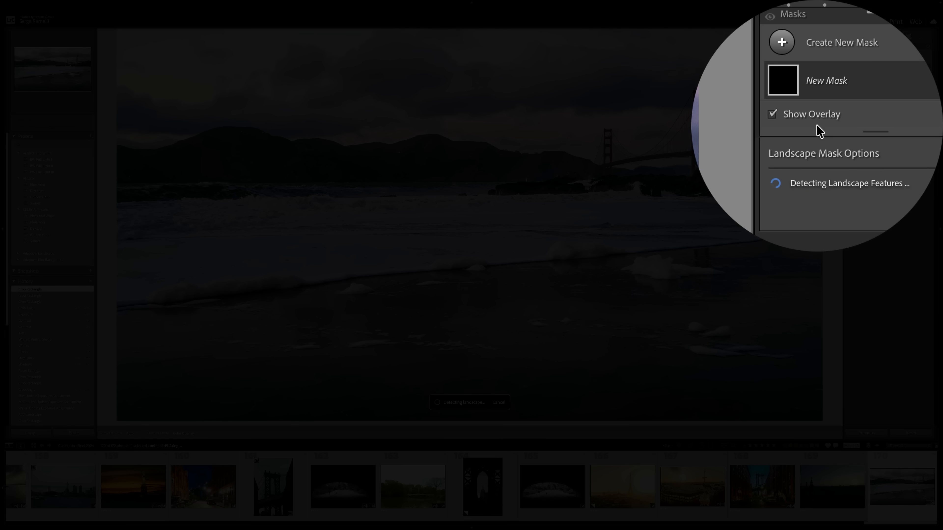
click(802, 124)
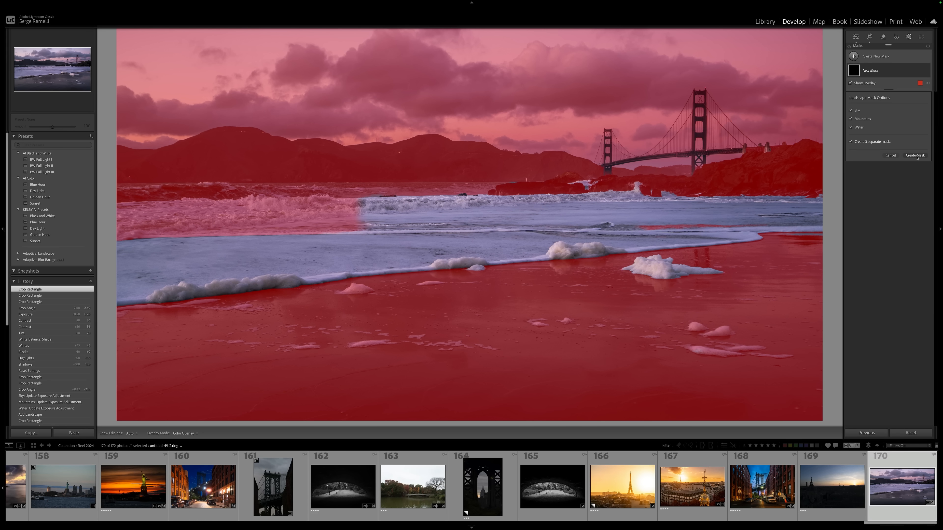
click(915, 156)
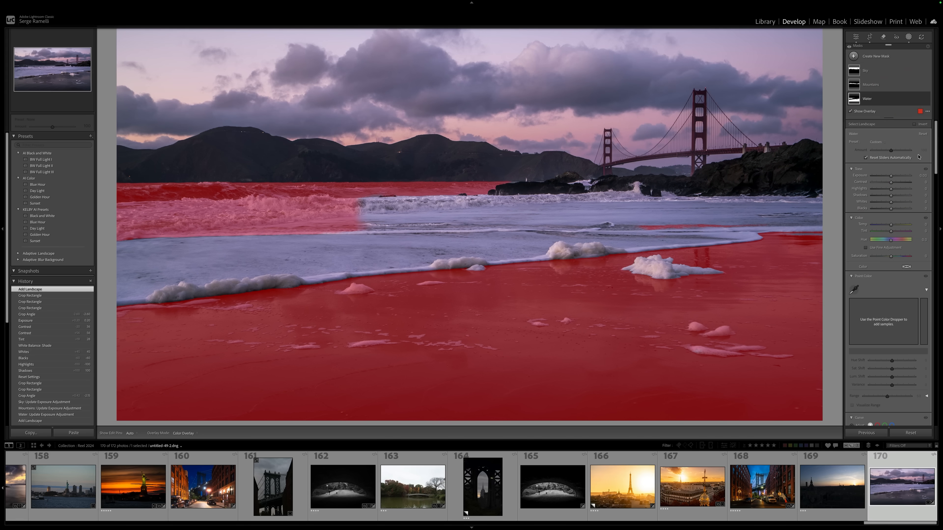
Step: Hide the mask overlay, darken the Water mask slightly and move on to the Mountains mask
click(865, 71)
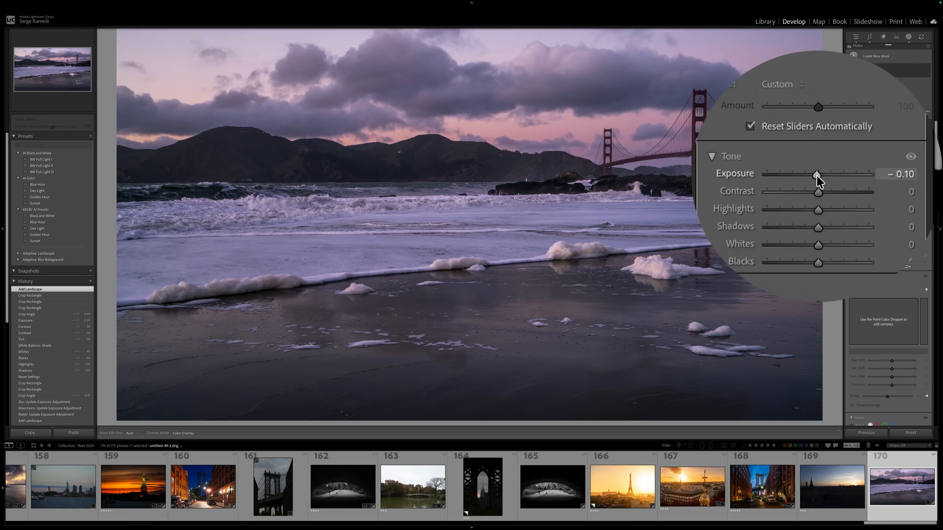
drag(816, 173, 819, 174)
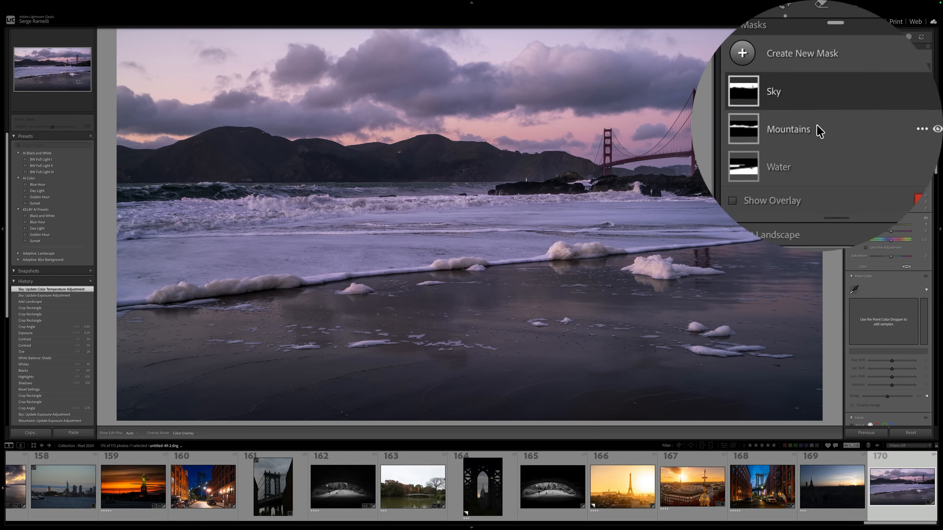
click(788, 129)
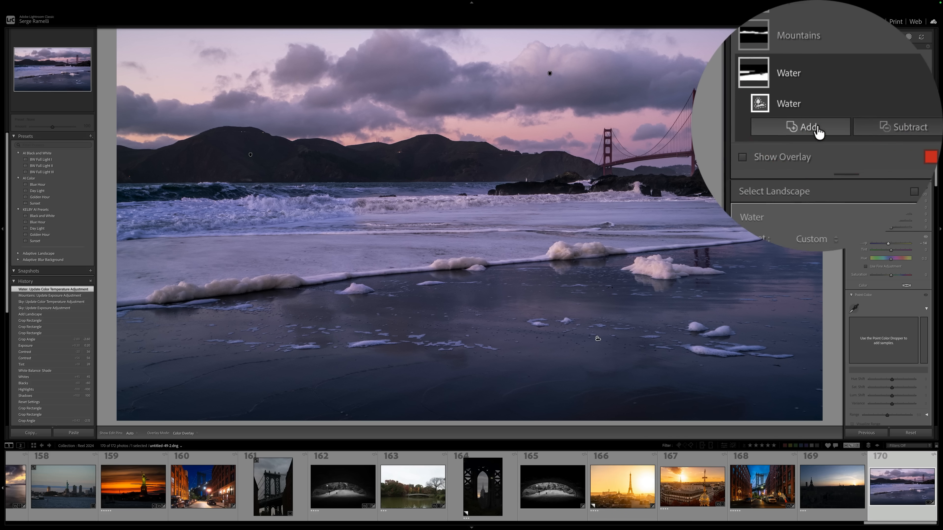
Step: Add a Brush component to the Water mask for painting over the wet sand reflections
click(805, 127)
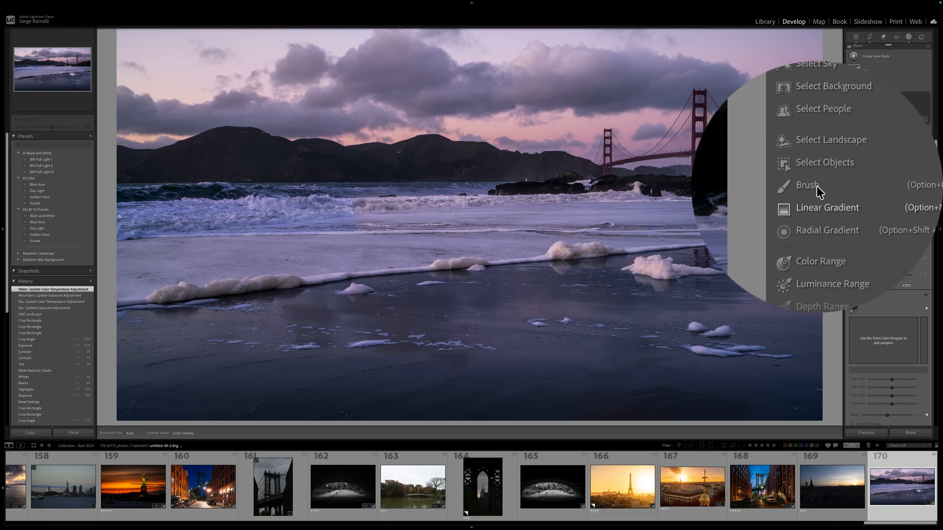
click(807, 184)
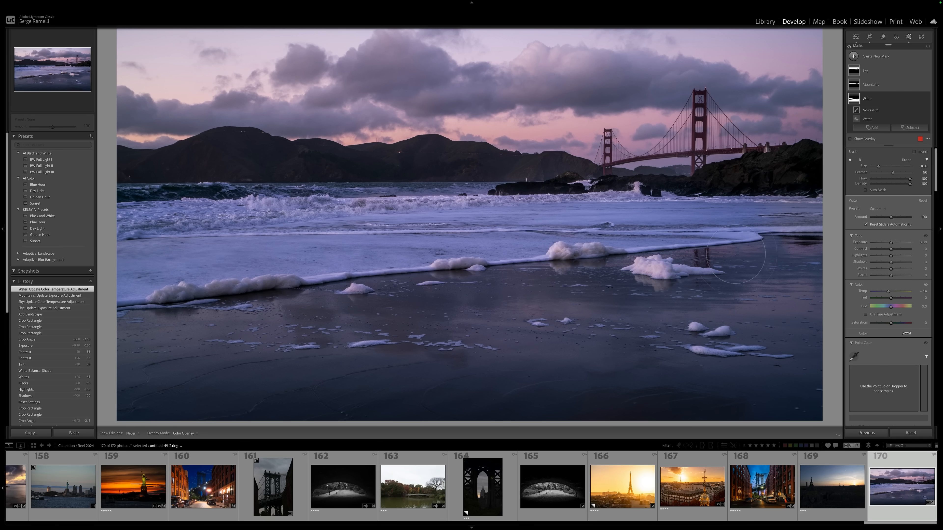
mouse_move(148, 381)
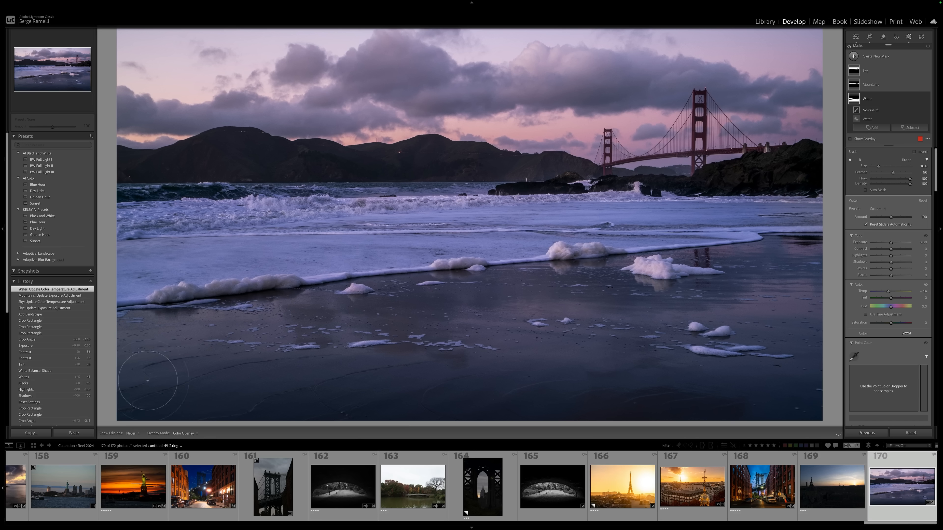
mouse_move(114, 303)
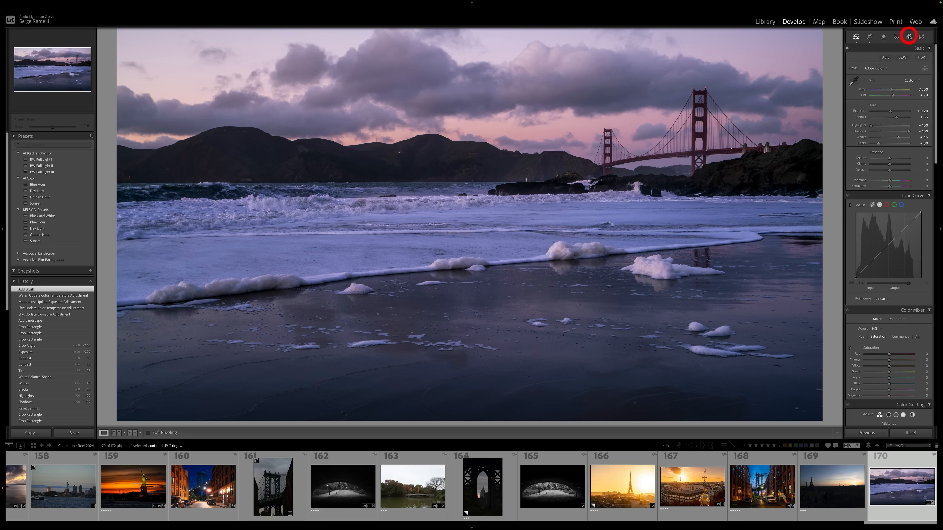
Step: Create a new Linear Gradient mask placed over the sky above the horizon
click(909, 36)
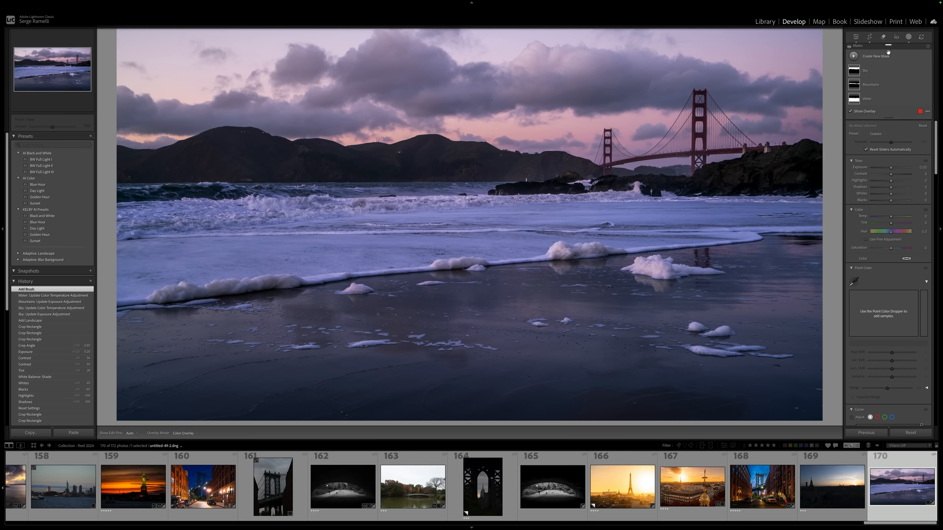
click(854, 56)
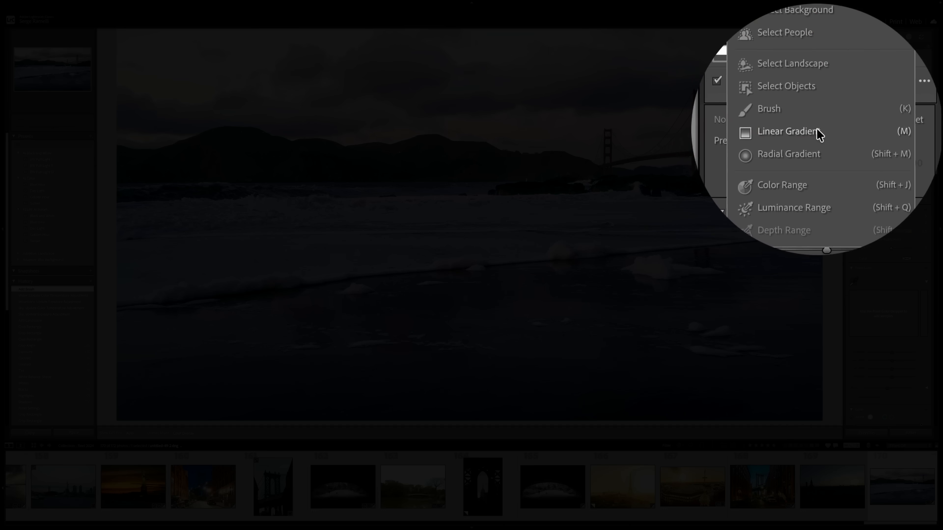
click(788, 132)
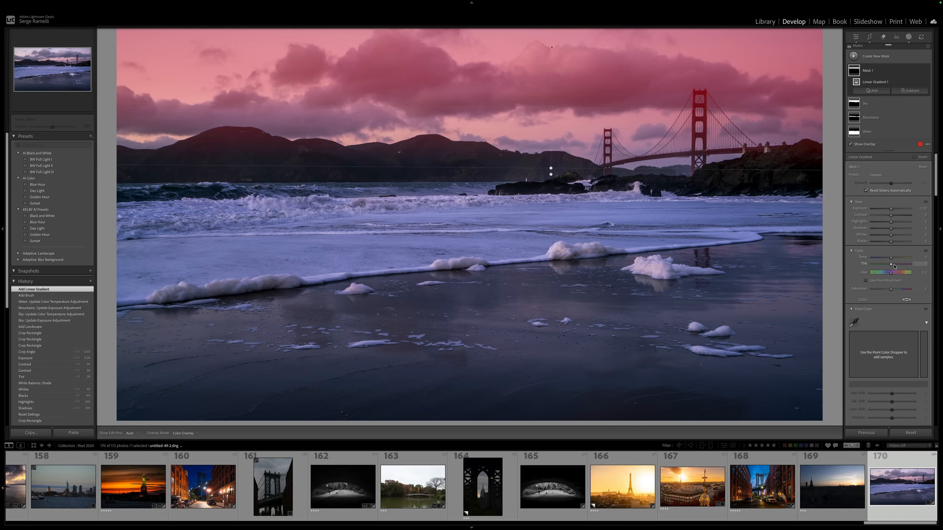
drag(893, 258, 817, 257)
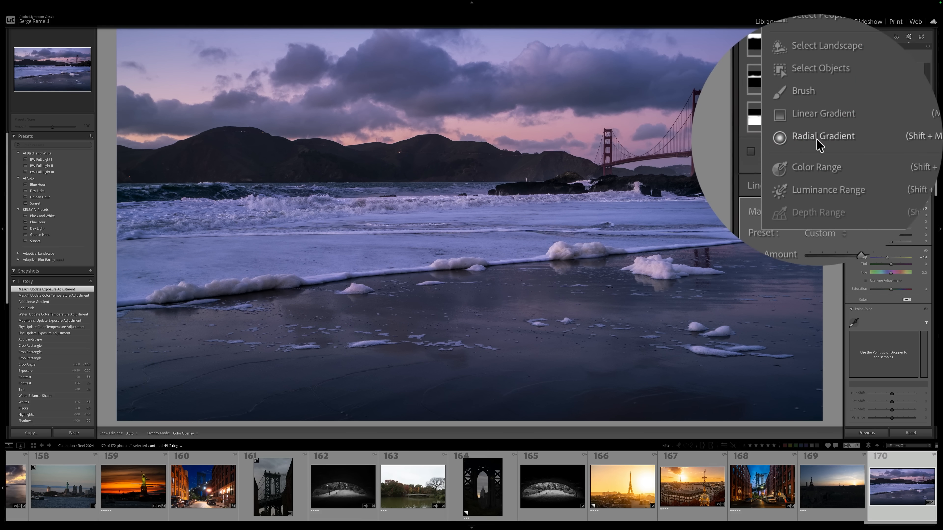
Step: Make a Radial Gradient glow mask, intersect it with the Sky and adjust its saturation
click(822, 136)
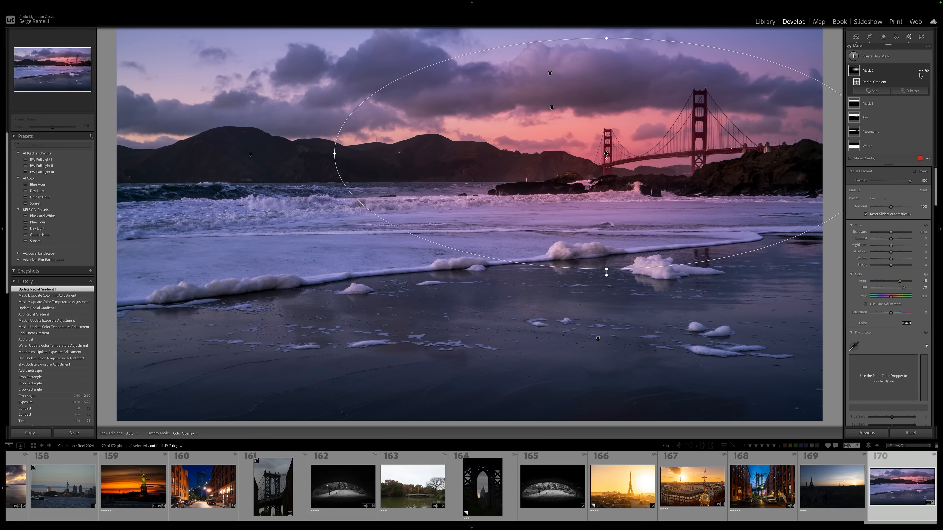
click(919, 70)
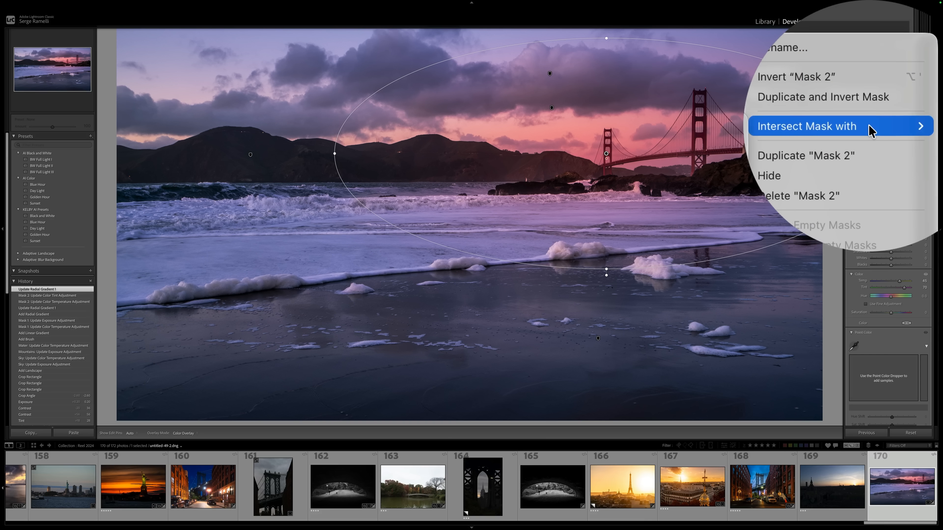
click(807, 126)
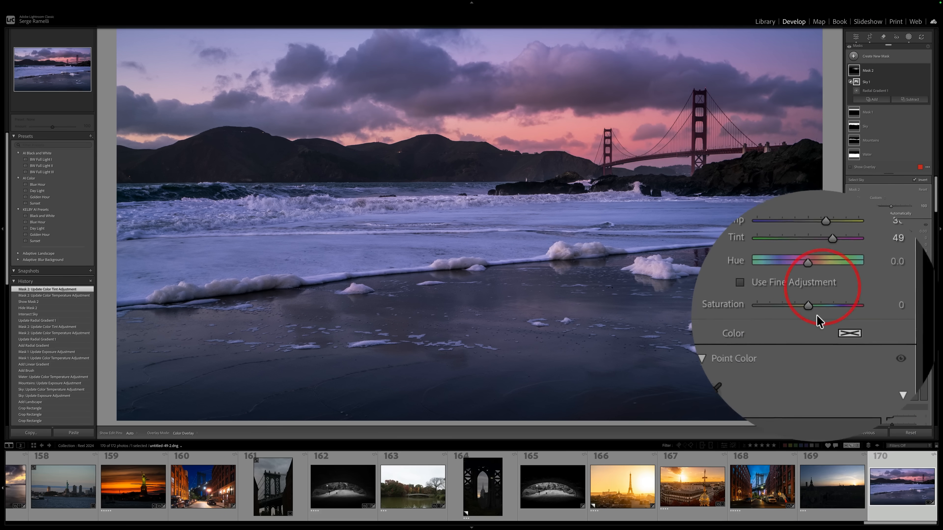
drag(807, 306, 825, 317)
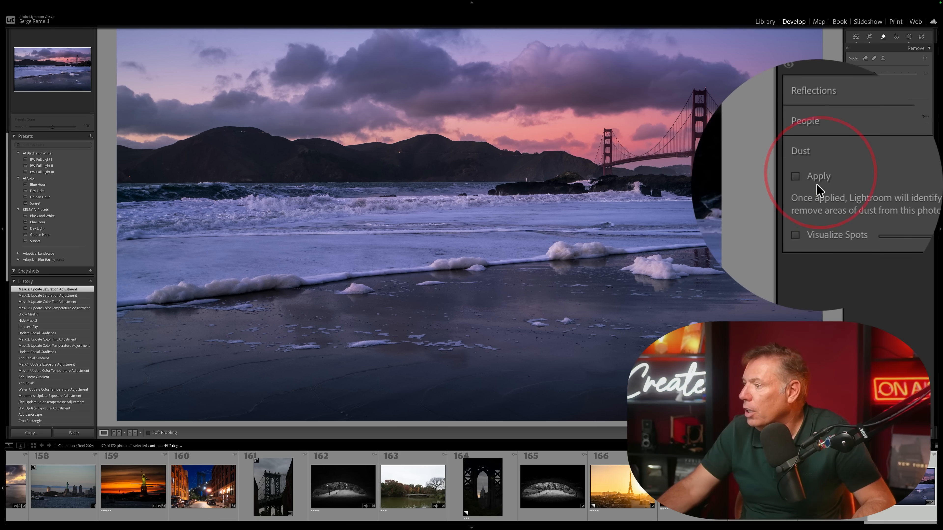
Step: Apply automatic Dust distraction removal and return to the basic adjustment tools
click(795, 176)
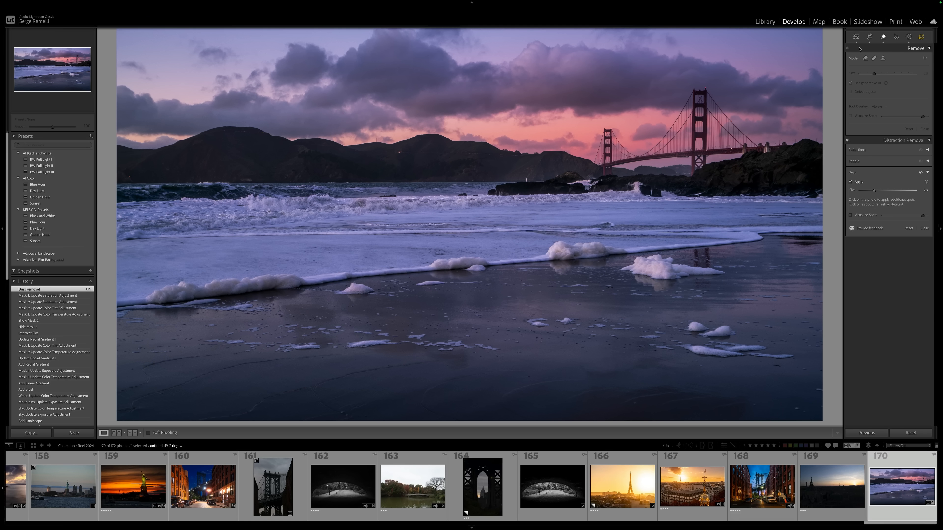
click(855, 37)
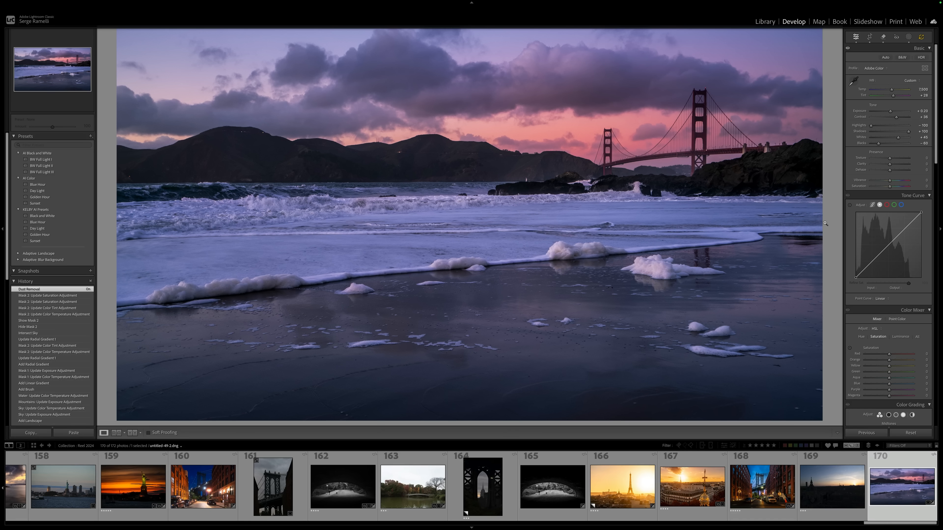
click(869, 36)
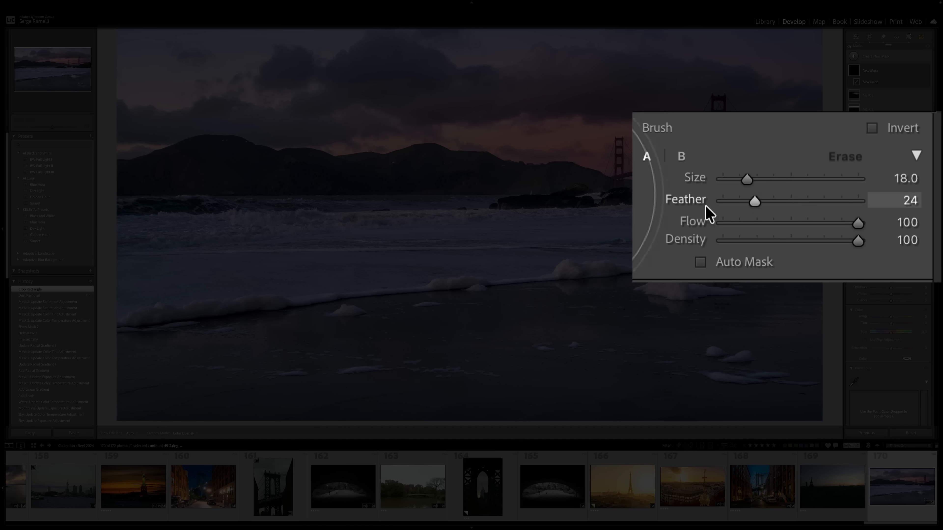
Step: Set brush Feather, paint two strokes on the wet sand and raise their Exposure
drag(755, 201, 724, 200)
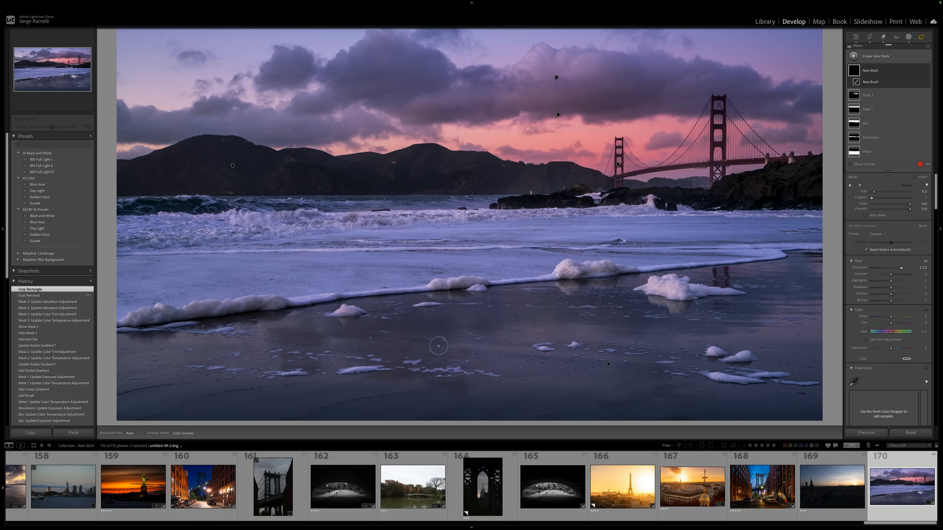
drag(355, 337, 499, 327)
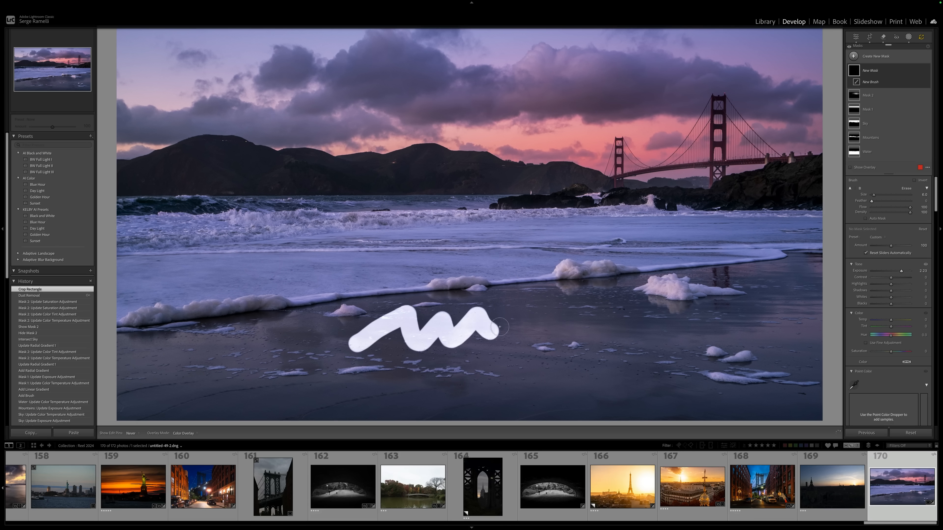
drag(493, 327, 550, 318)
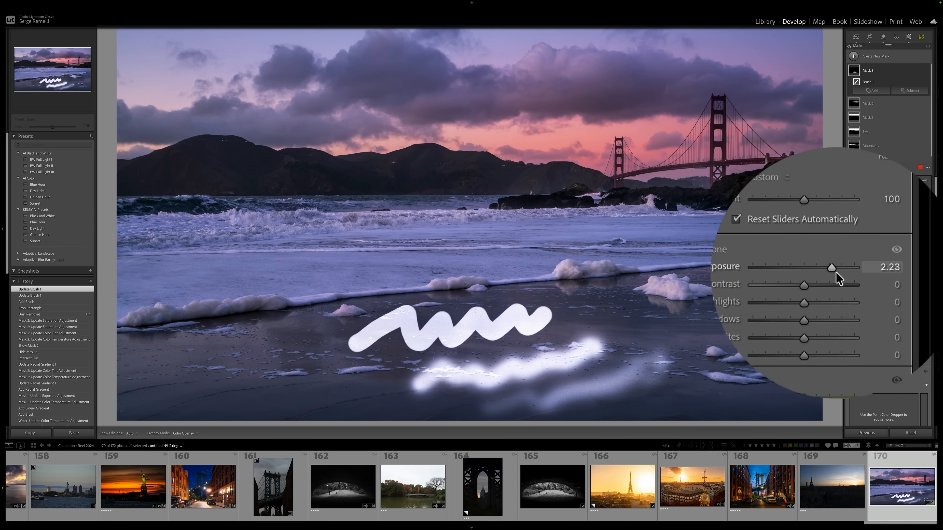
drag(832, 267, 812, 267)
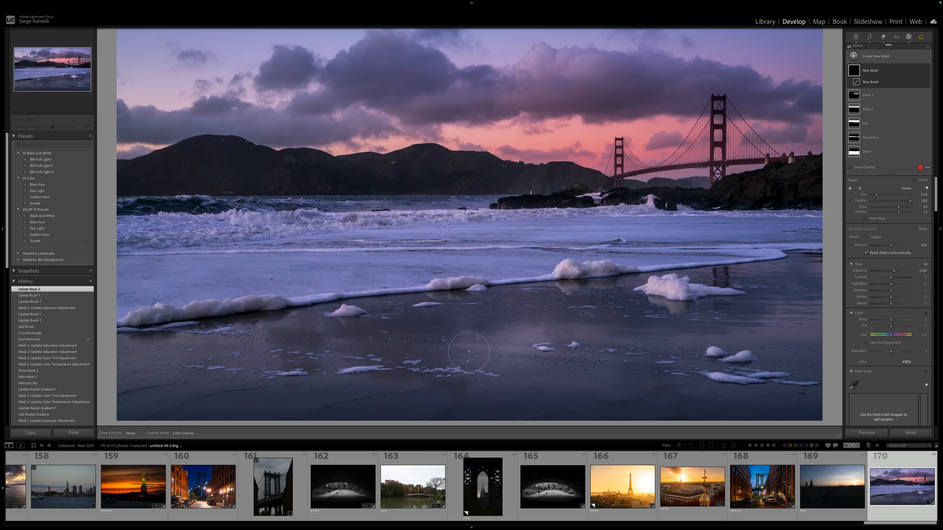
mouse_move(820, 287)
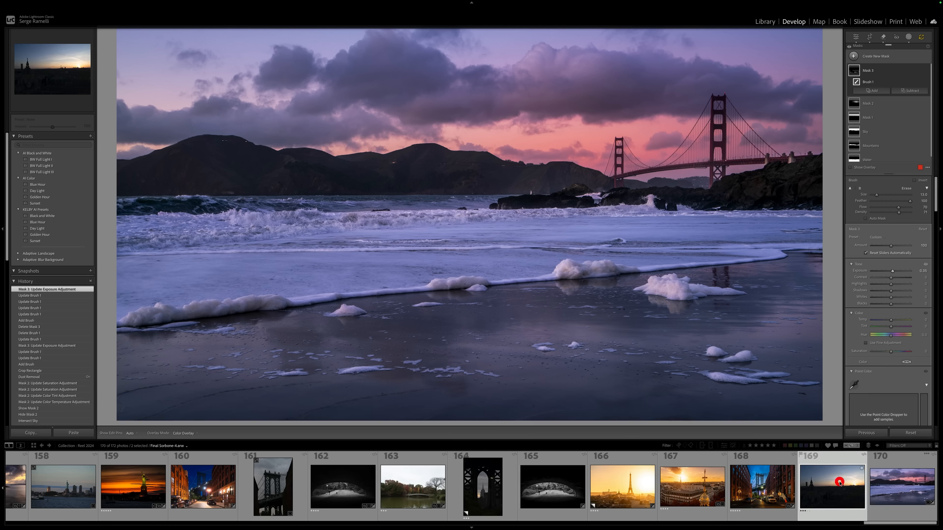
Step: Open the Paris sunset photo, apply the AI Color Sunset preset, warm Temp and Auto-tone it
click(839, 484)
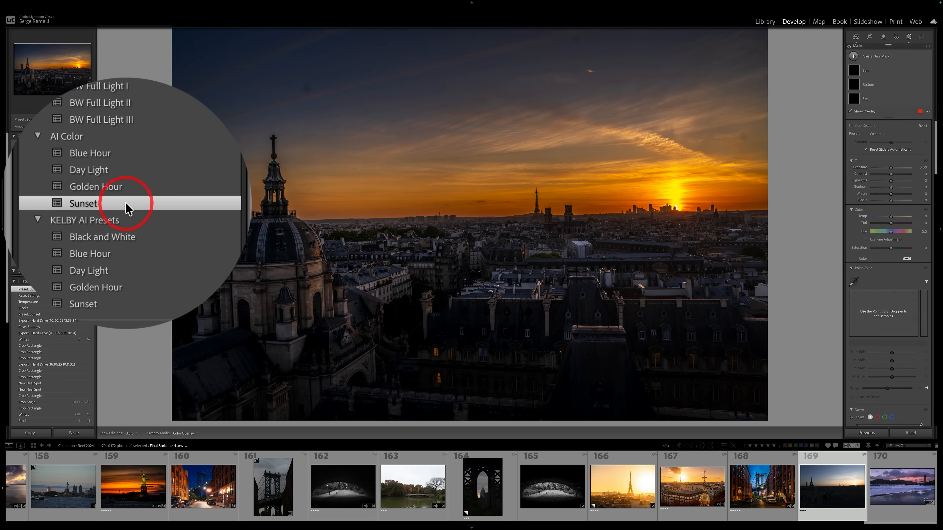
click(83, 204)
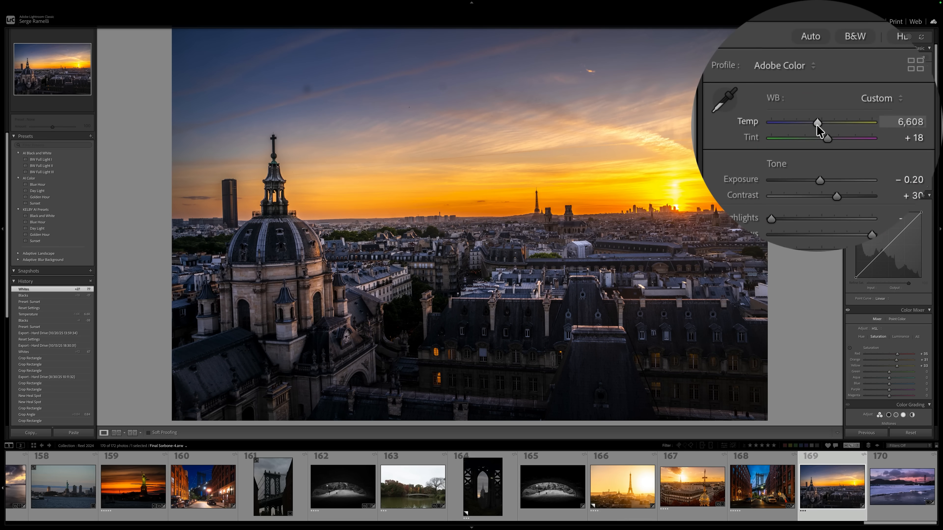
drag(818, 123, 809, 115)
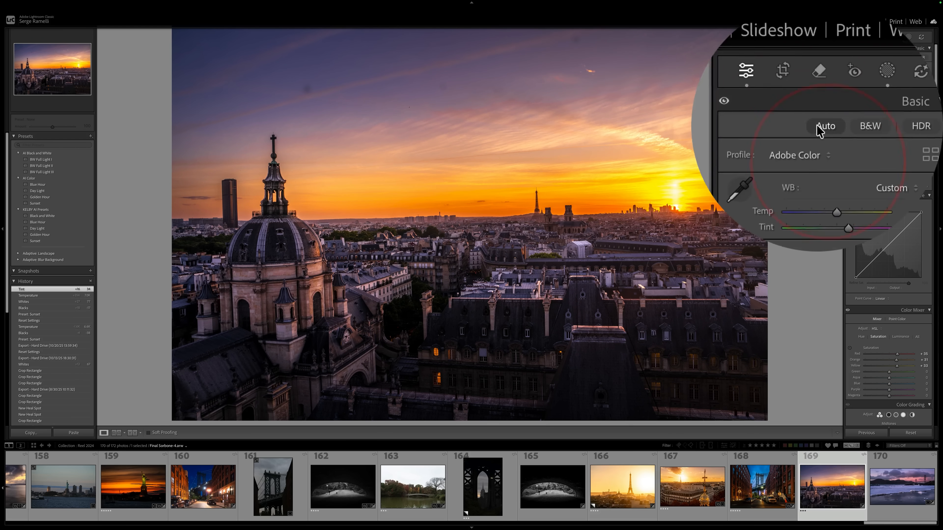
click(819, 99)
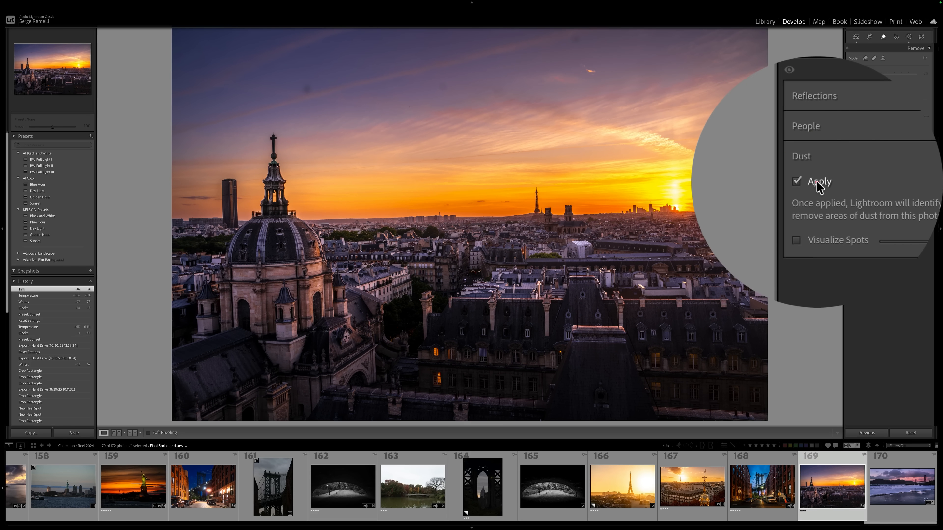
Step: Apply Dust removal to the Paris photo and crop it to a 16 x 9 frame
click(869, 37)
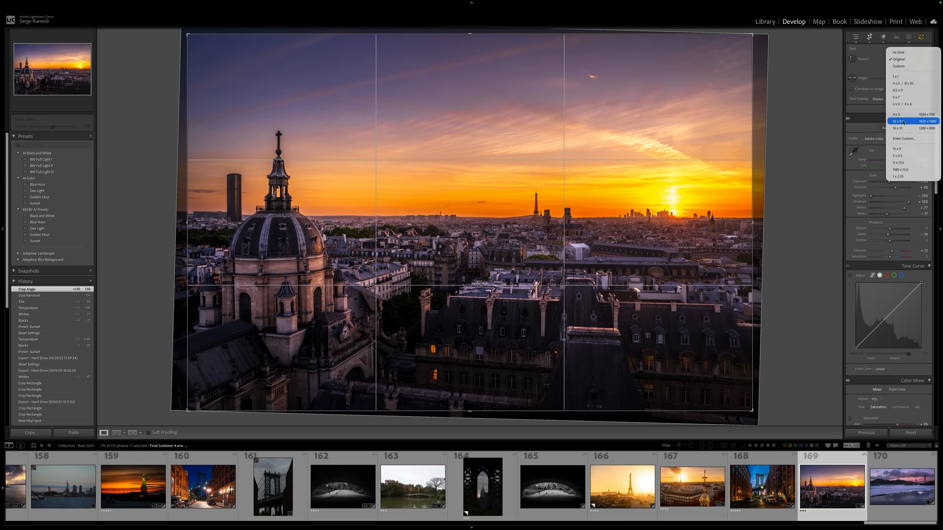
click(896, 121)
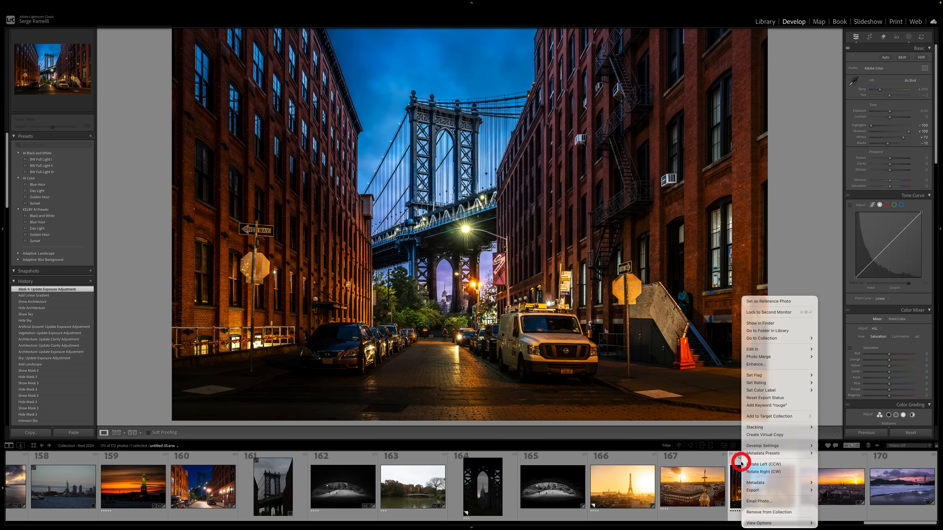
Step: Create a virtual copy of the Brooklyn street photo with the AI Color Blue Hour preset applied
click(765, 435)
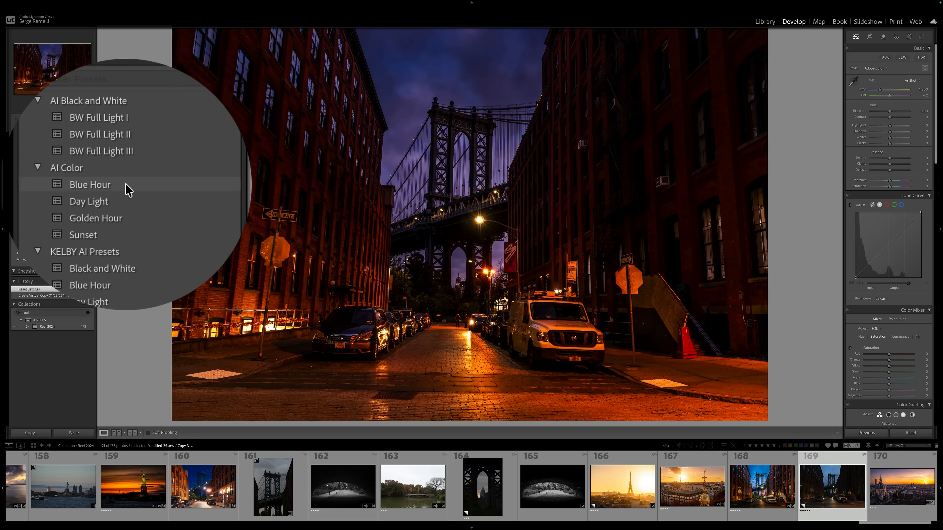
click(89, 185)
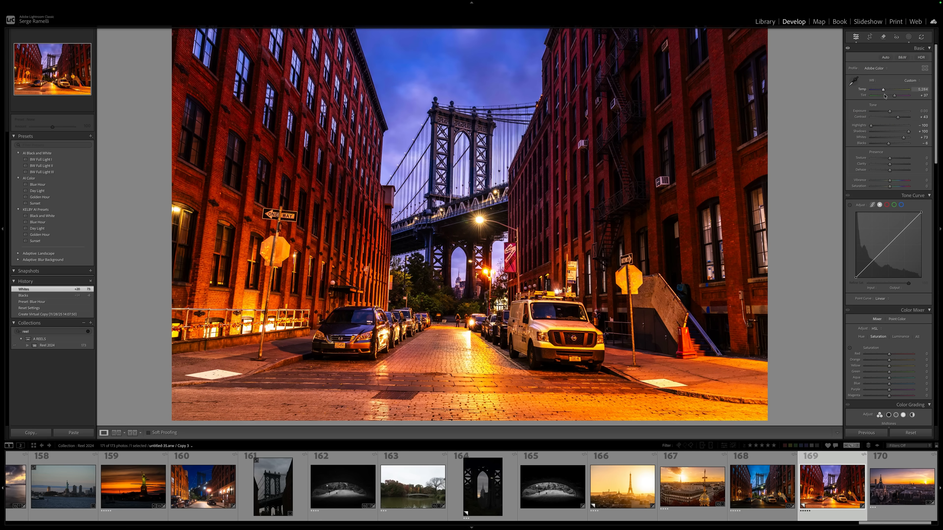
Step: Warm the white balance via the Temp slider and apply auto Upright perspective correction
drag(902, 96, 893, 95)
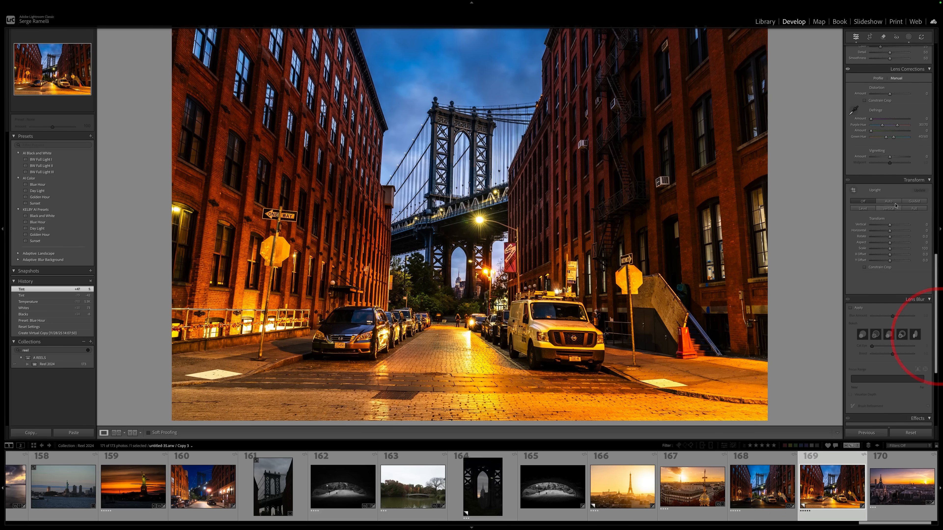
click(888, 201)
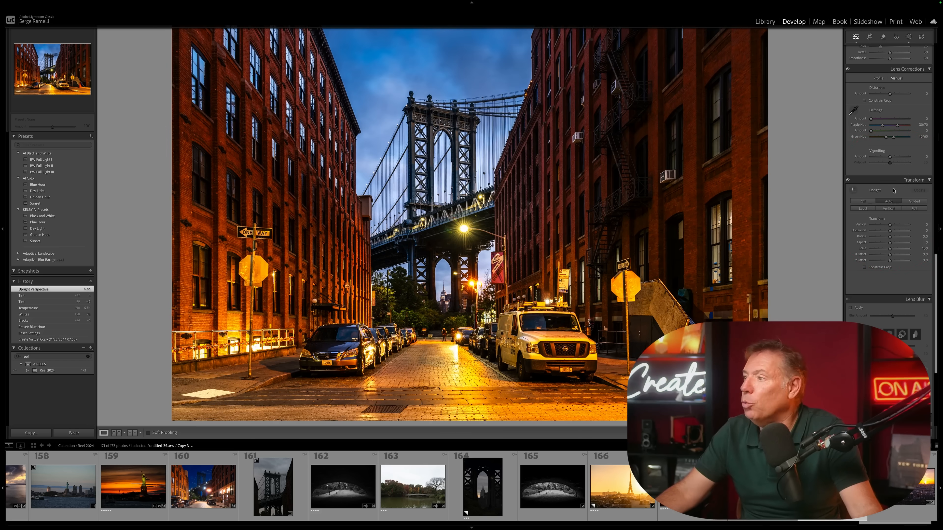